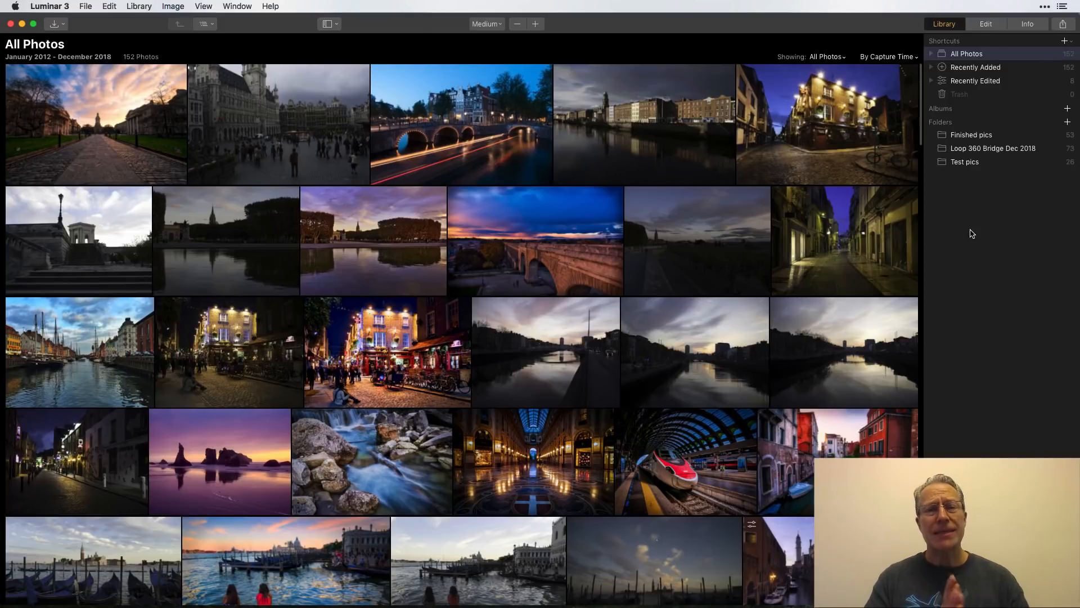
mouse_move(541, 382)
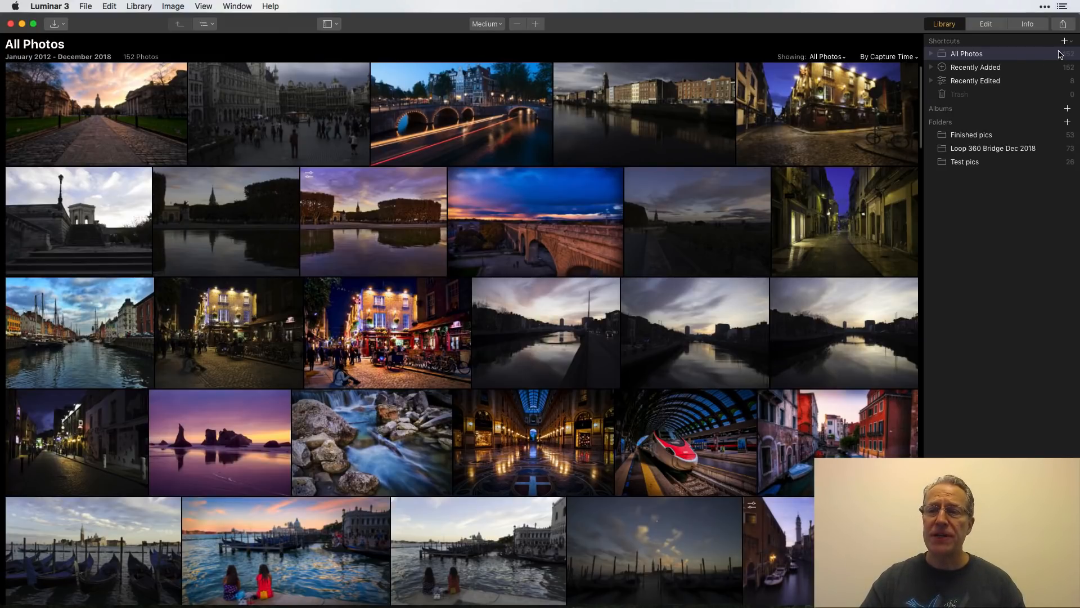
mouse_move(1063, 156)
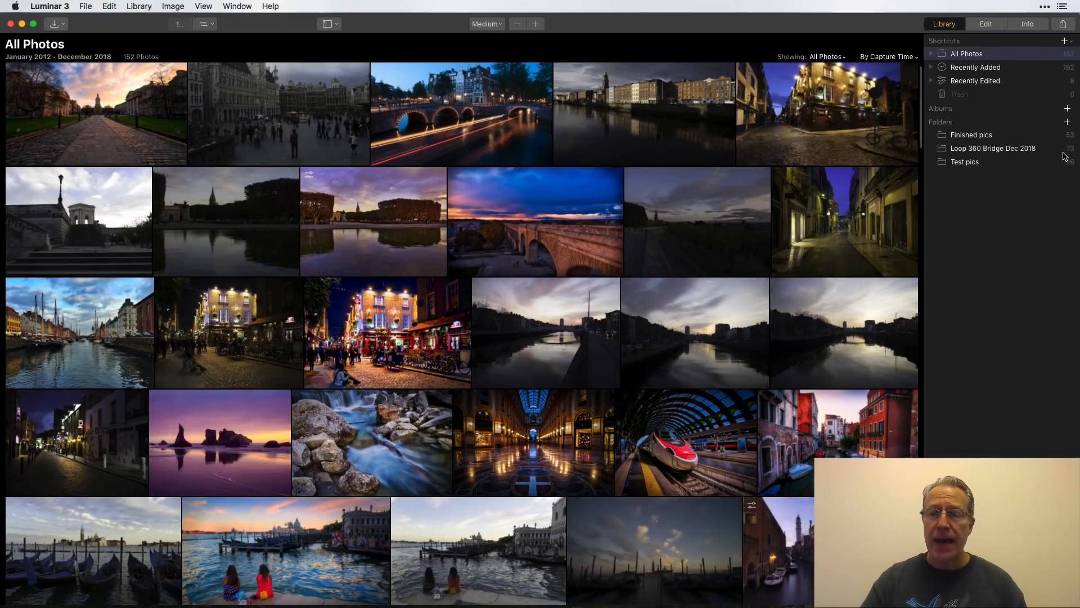
mouse_move(639, 312)
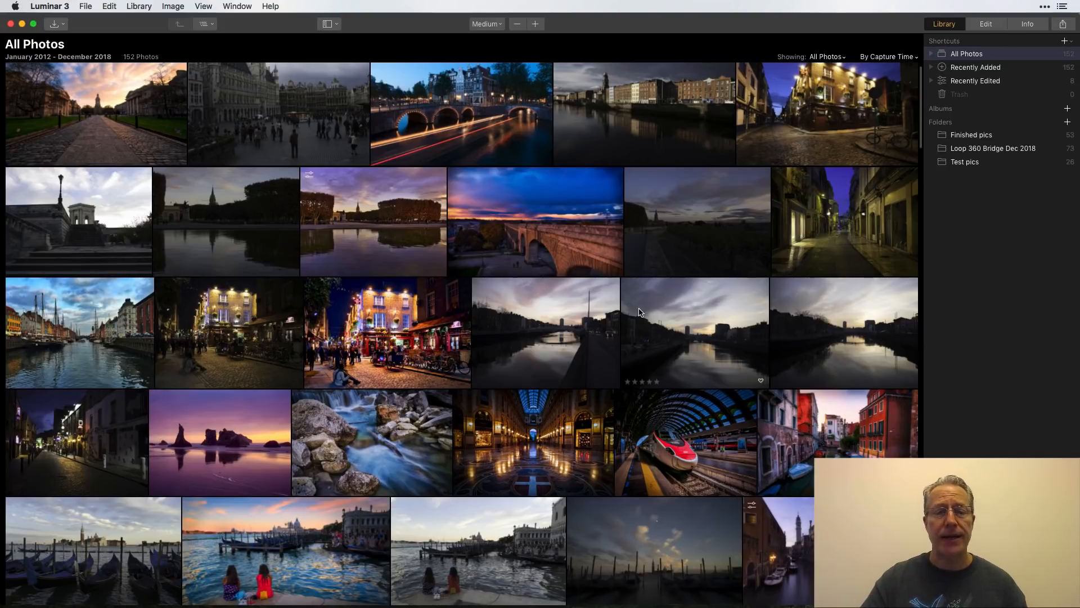
Open the Loop 360 Bridge Dec 2018 folder and select the edited sunset shot plus its two neighbours.
scroll("down", 3)
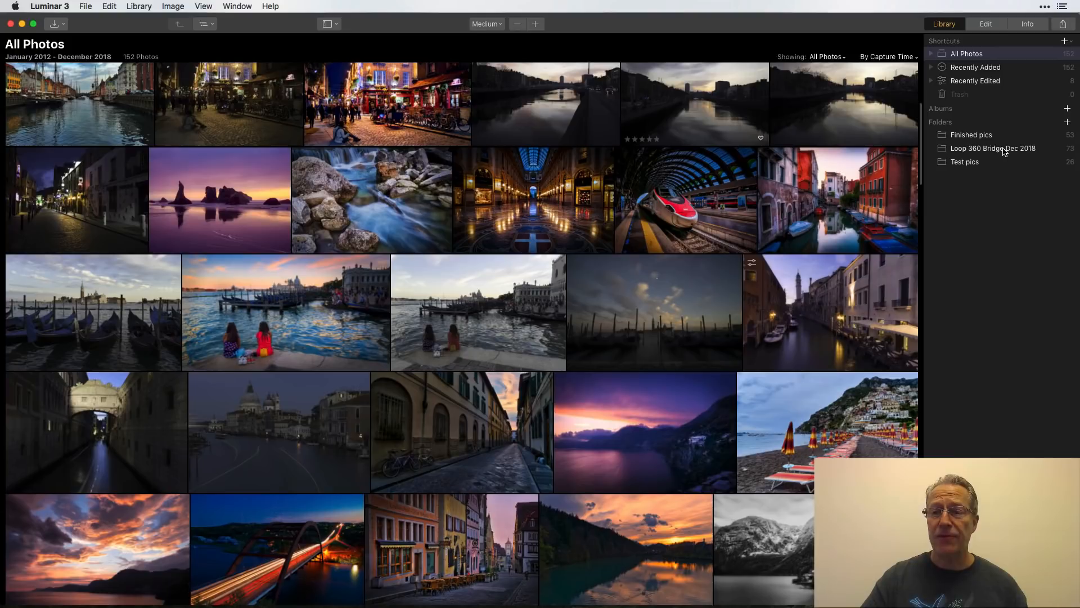
left_click(993, 148)
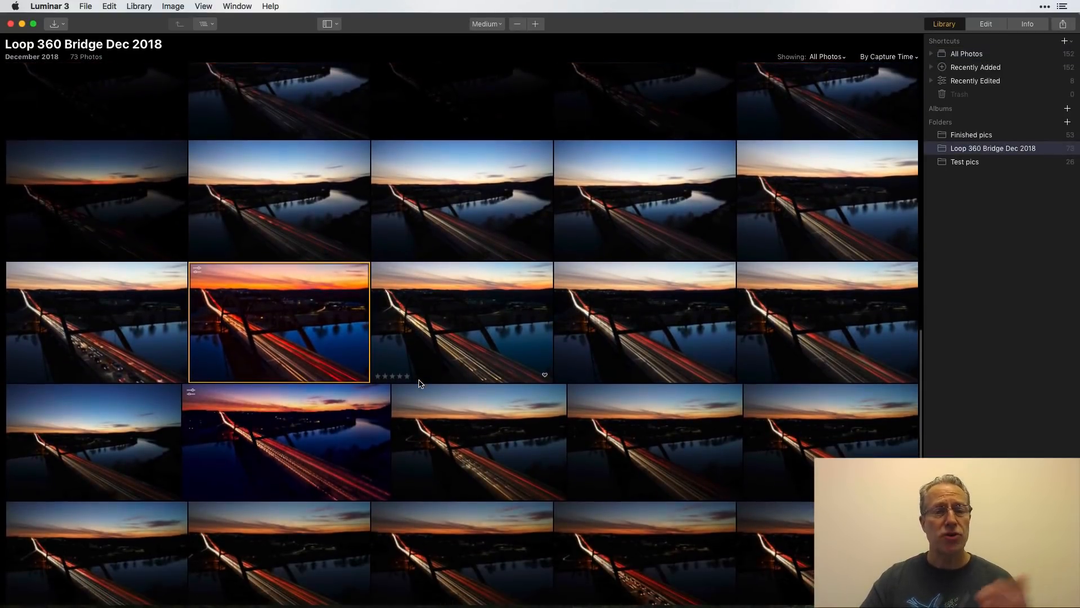
scroll("down", 3)
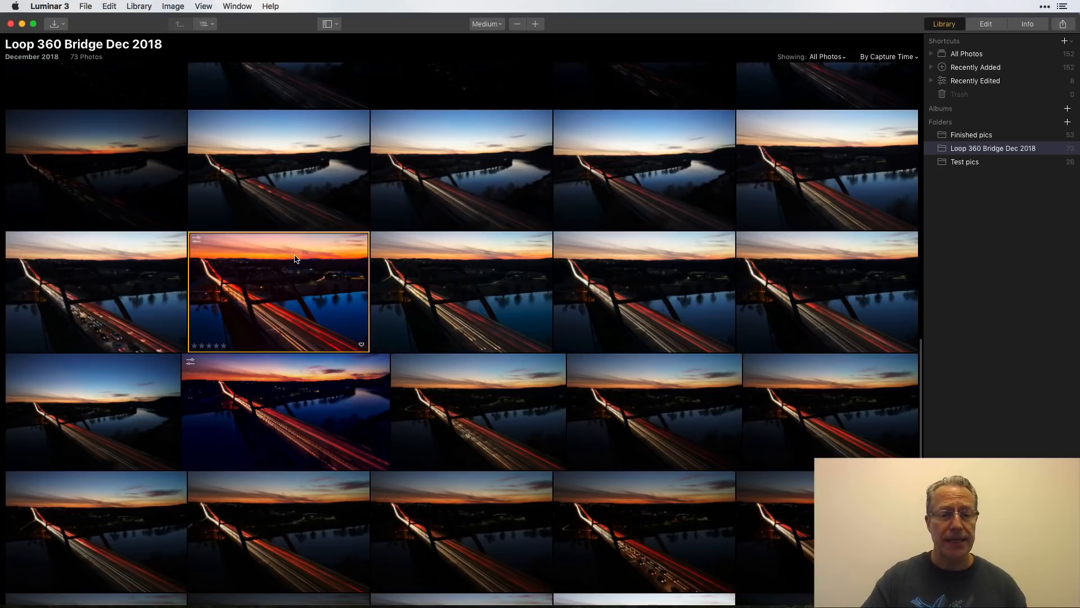
mouse_move(300, 272)
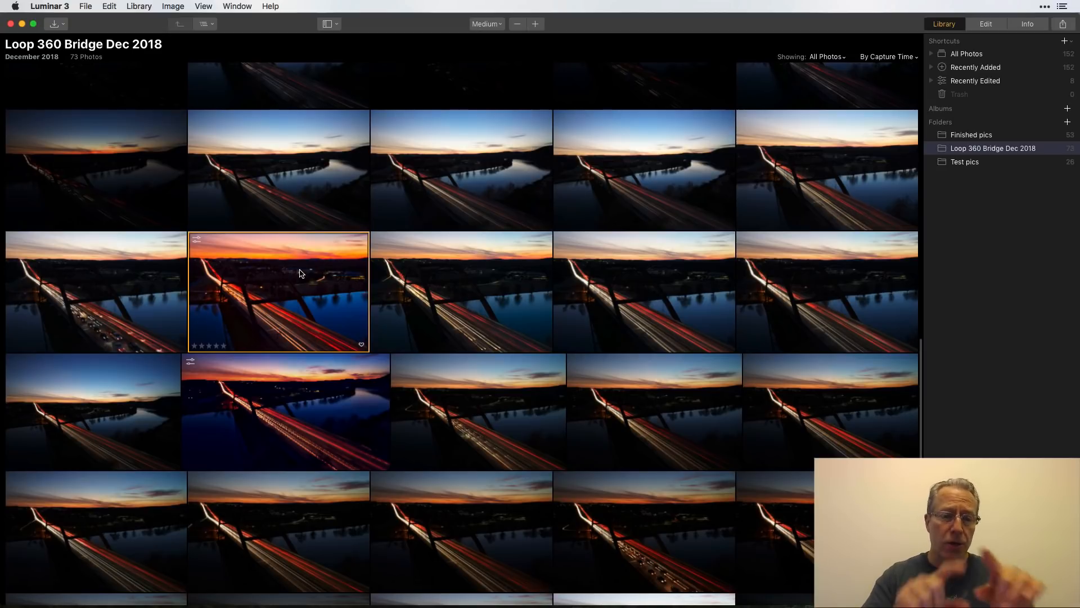
mouse_move(325, 274)
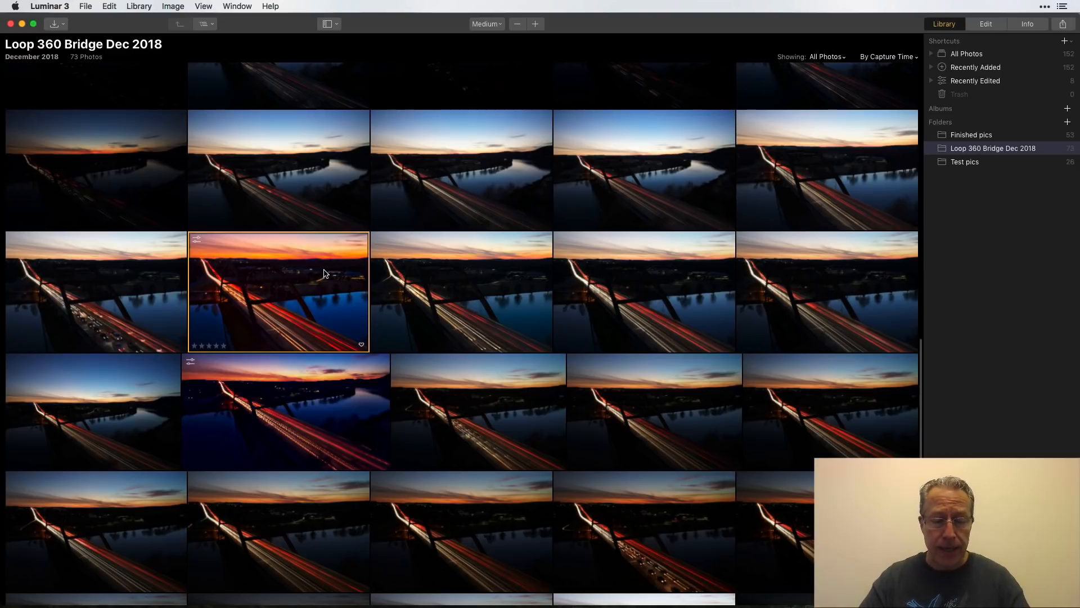
mouse_move(461, 276)
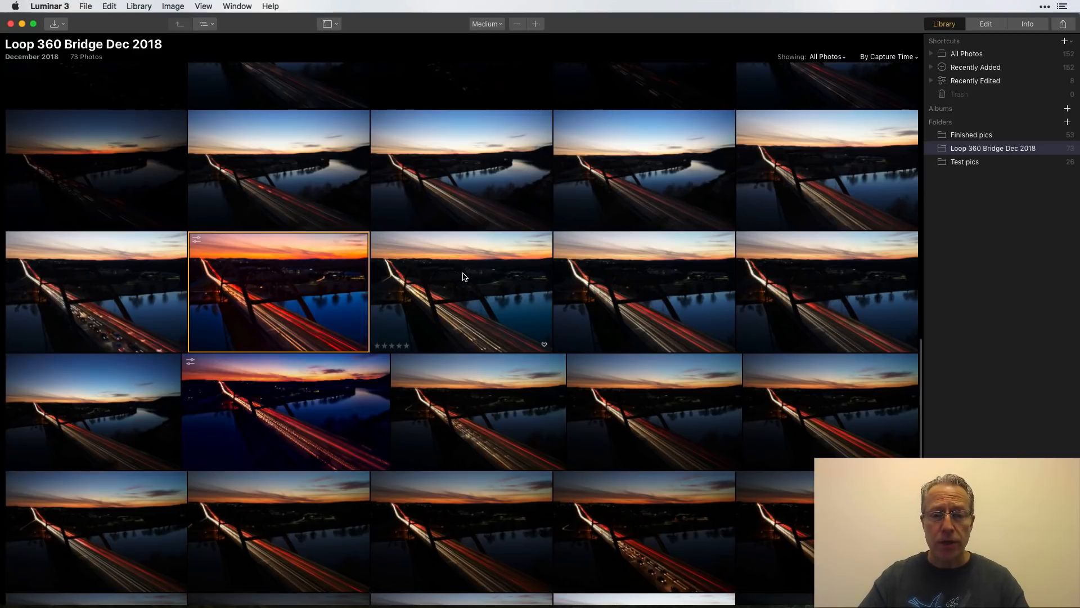
left_click(645, 291)
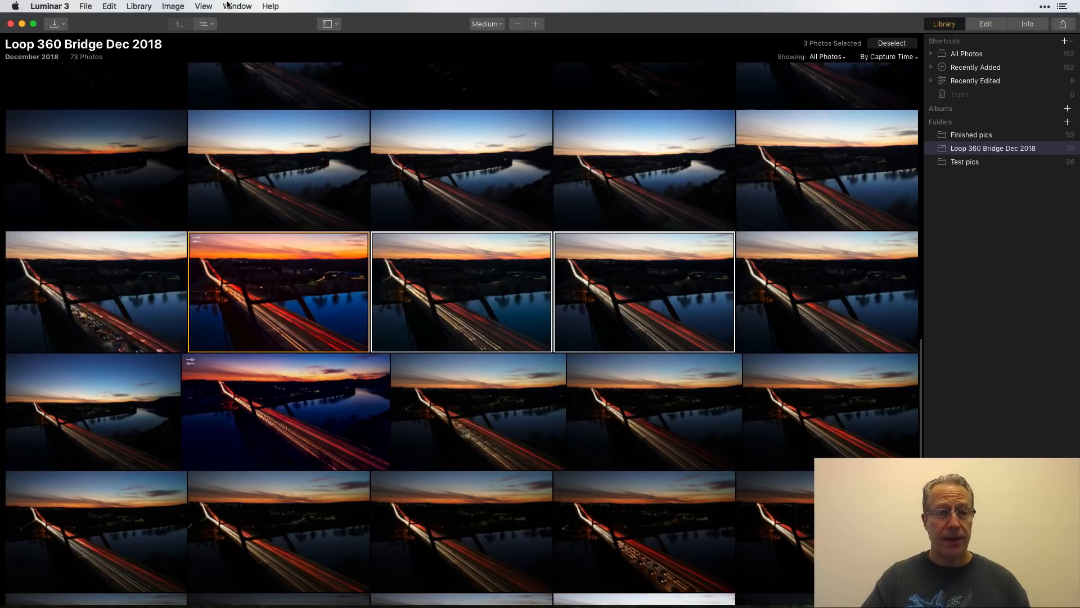
Sync the sunset shot's adjustments onto the two neighbouring bridge photos via Image > Adjustments.
left_click(173, 6)
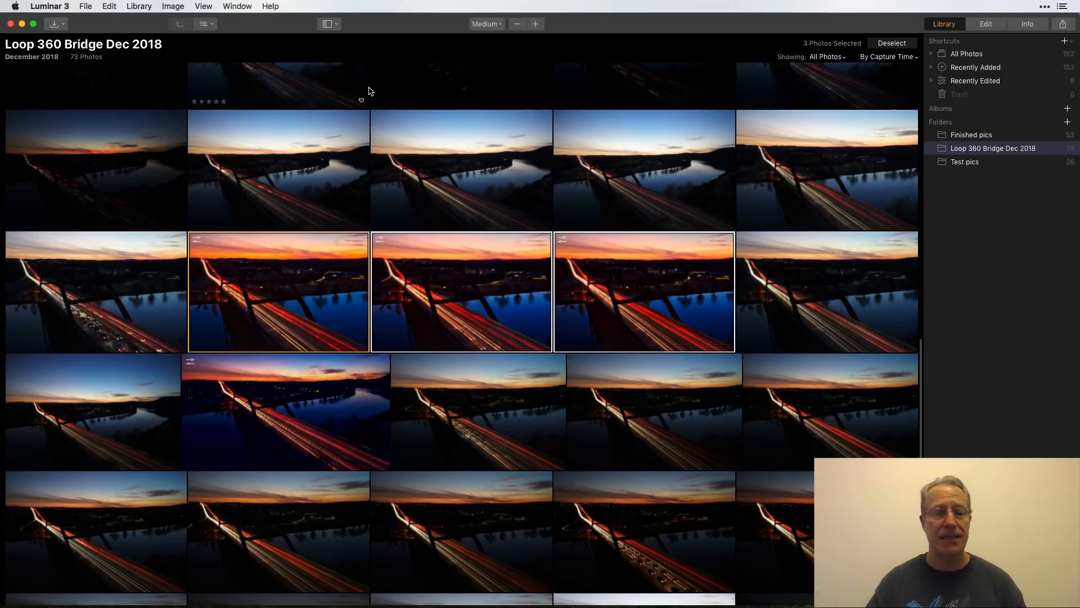
mouse_move(371, 309)
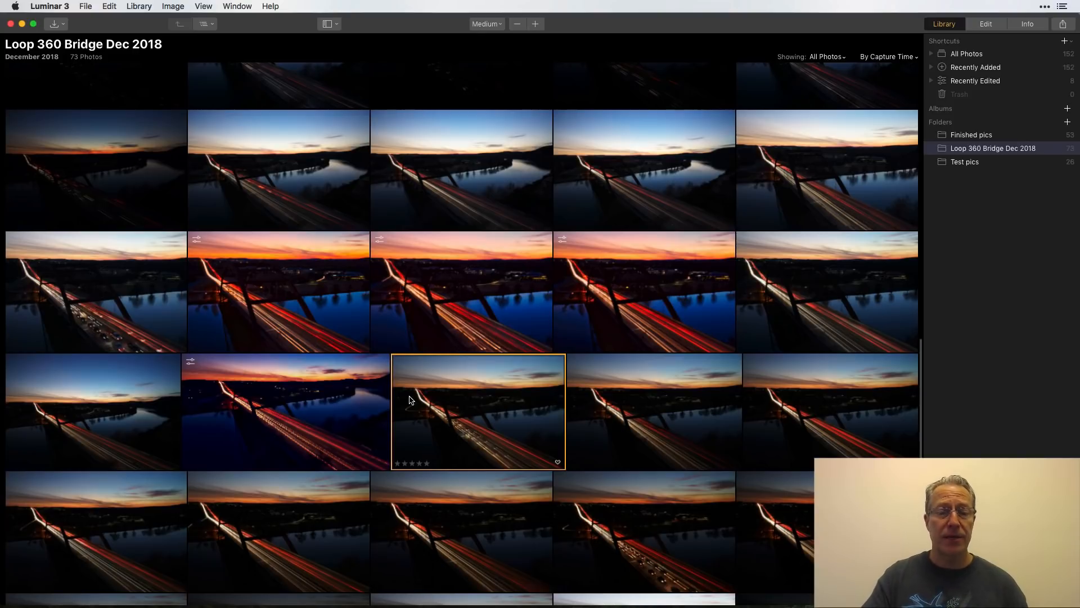
Select the deep-blue edited shot and the unedited photo beside it, then sync adjustments.
left_click(278, 292)
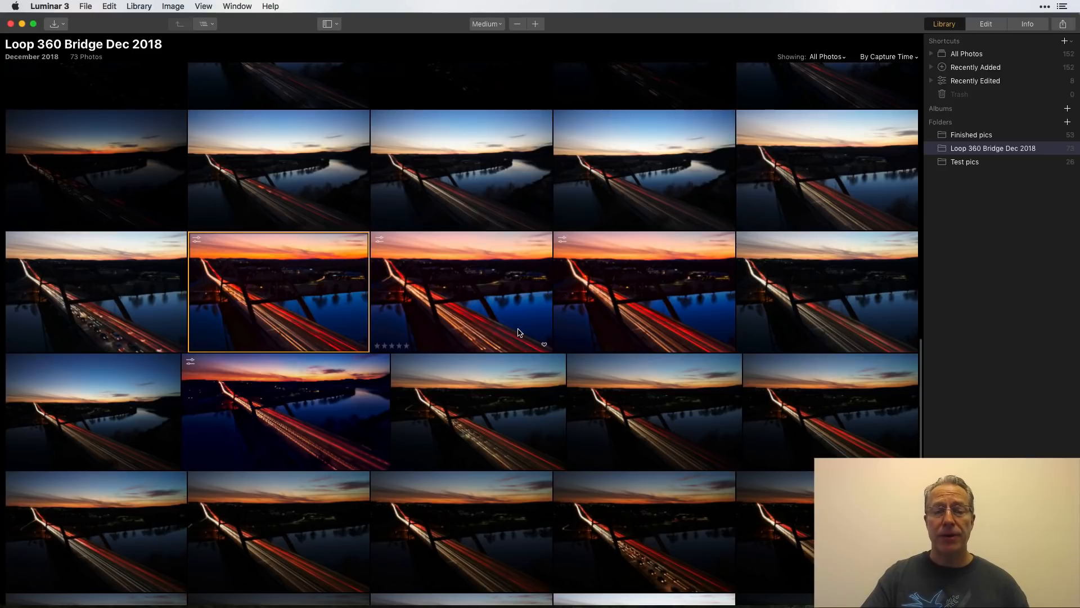
left_click(285, 411)
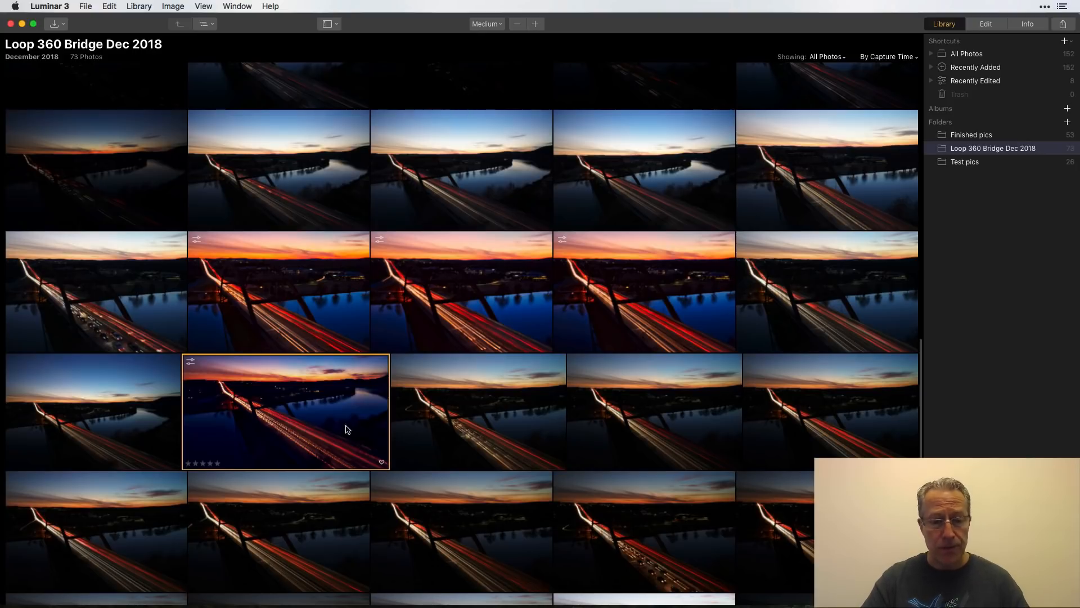
left_click(478, 411)
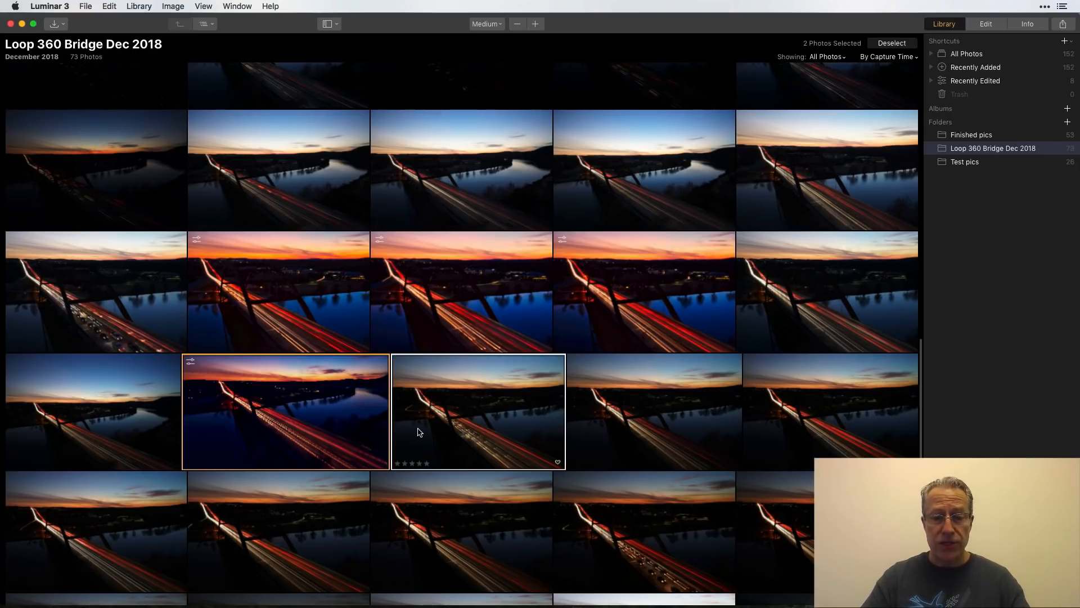
left_click(173, 7)
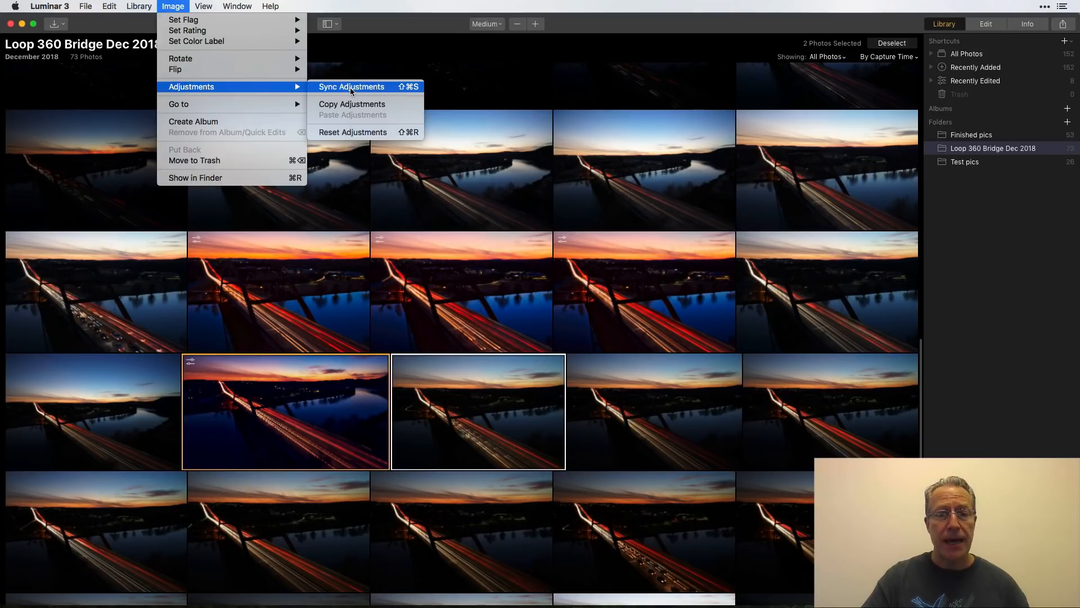
left_click(352, 86)
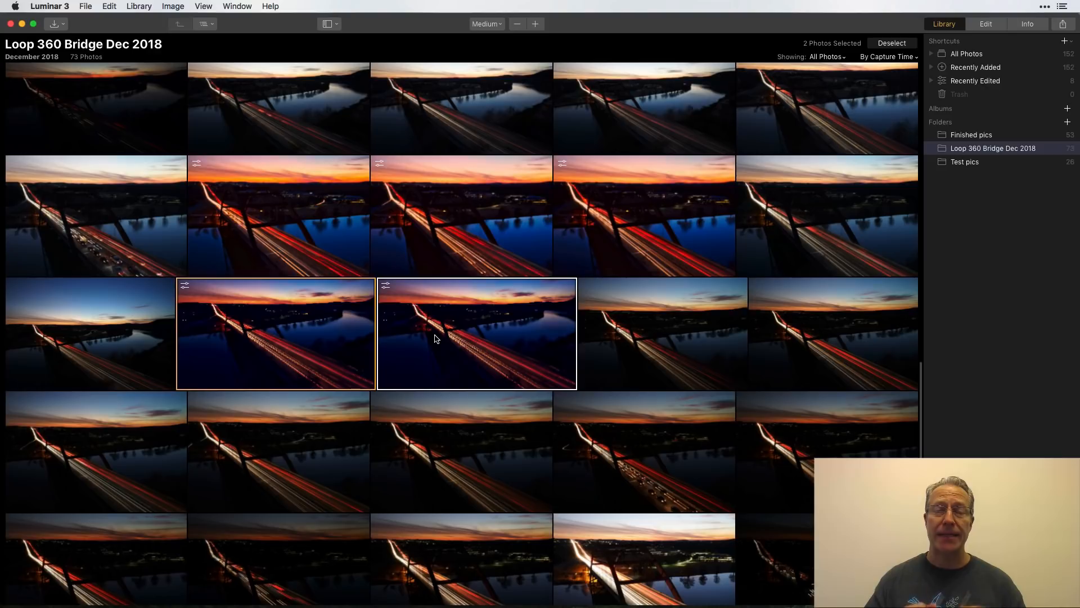
Open Dublin morning.jpg, Scotney Castle.jpg and Venice.jpg from the Desktop for editing.
left_click(966, 54)
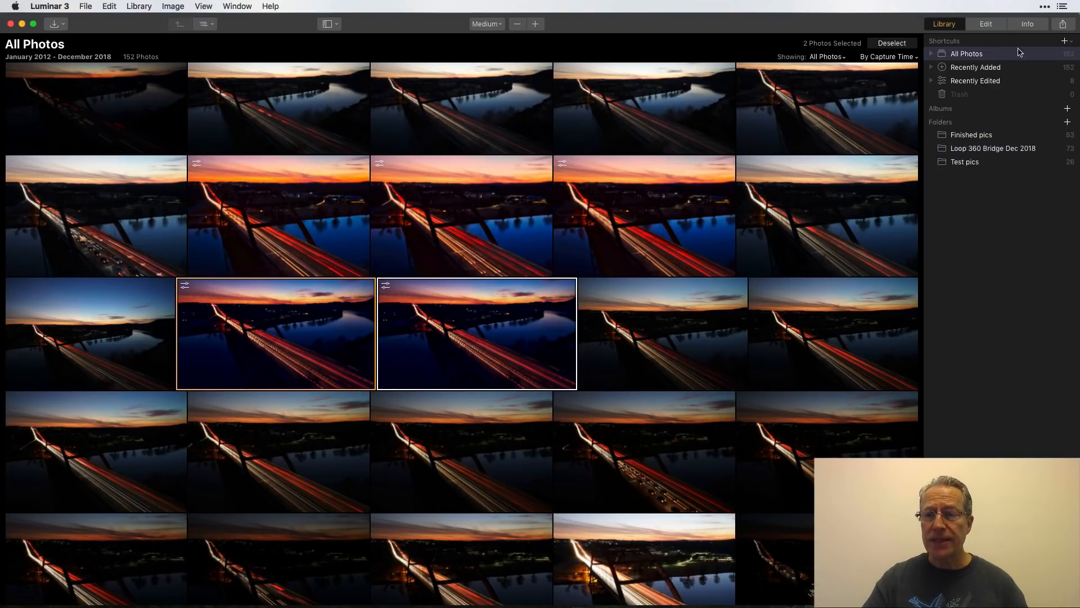
mouse_move(982, 76)
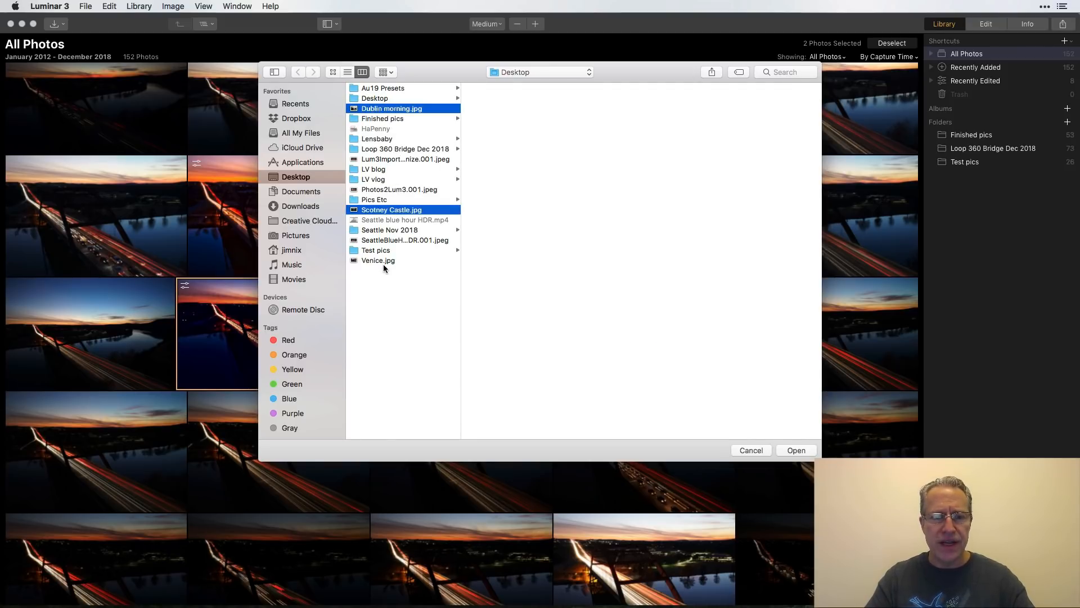
left_click(377, 260)
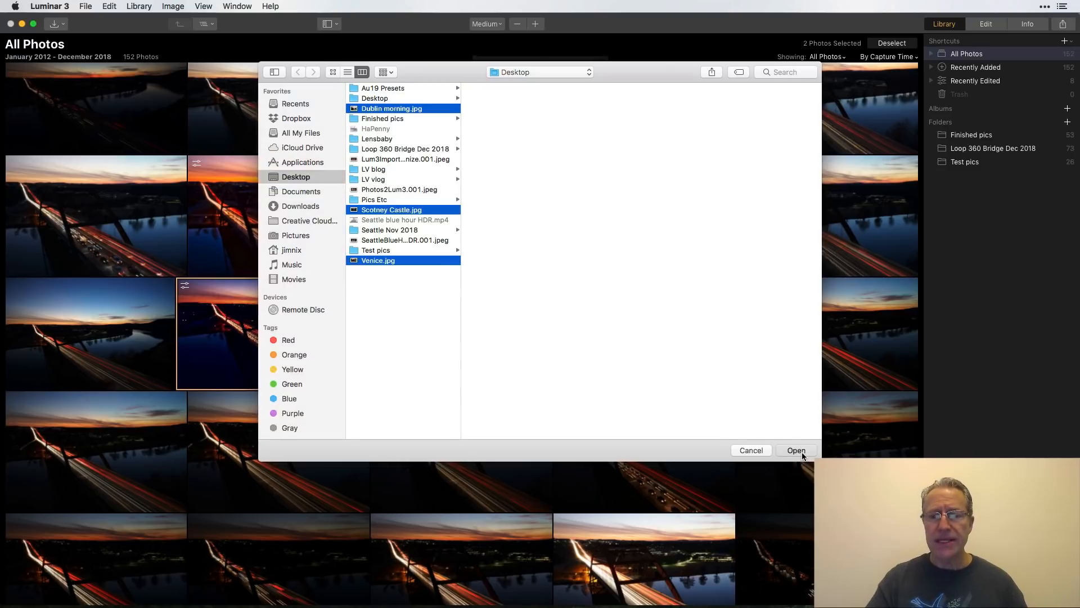
left_click(795, 450)
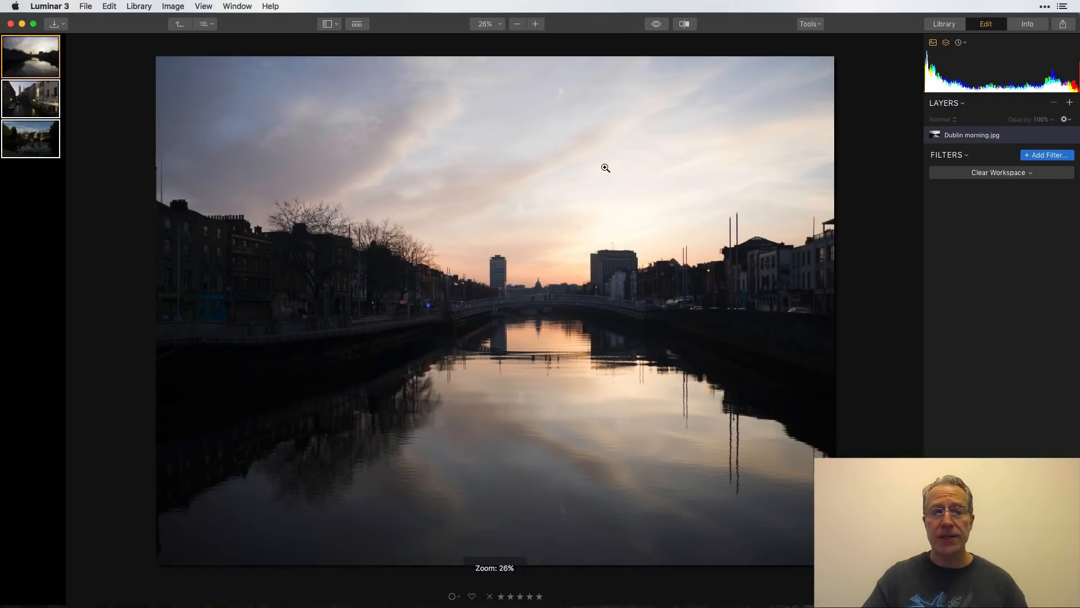
Return to the library to view the Quick Edits shortcut's three photos.
left_click(944, 23)
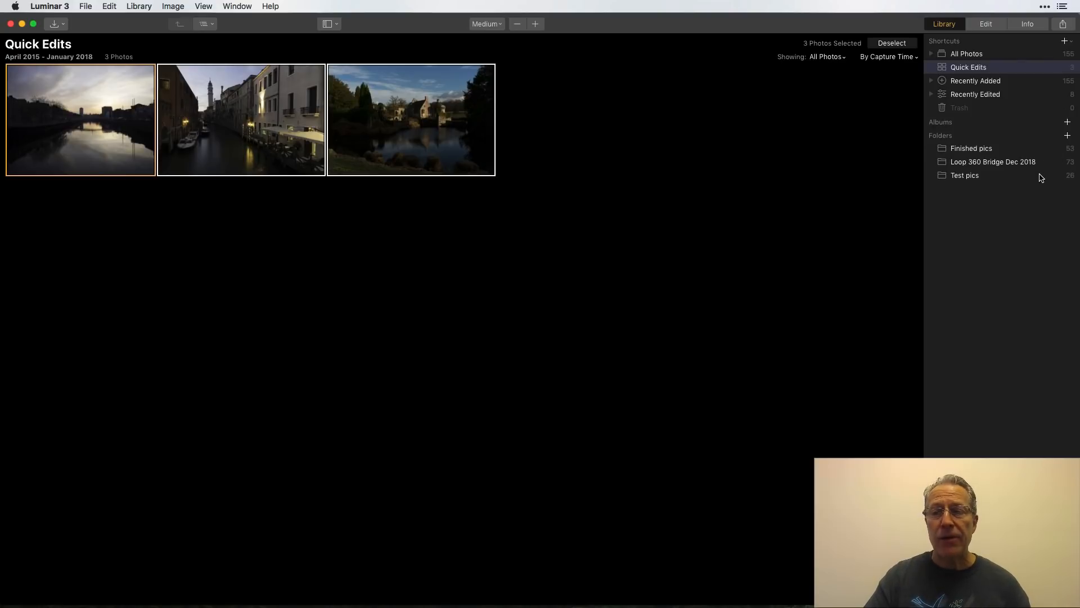
mouse_move(992, 163)
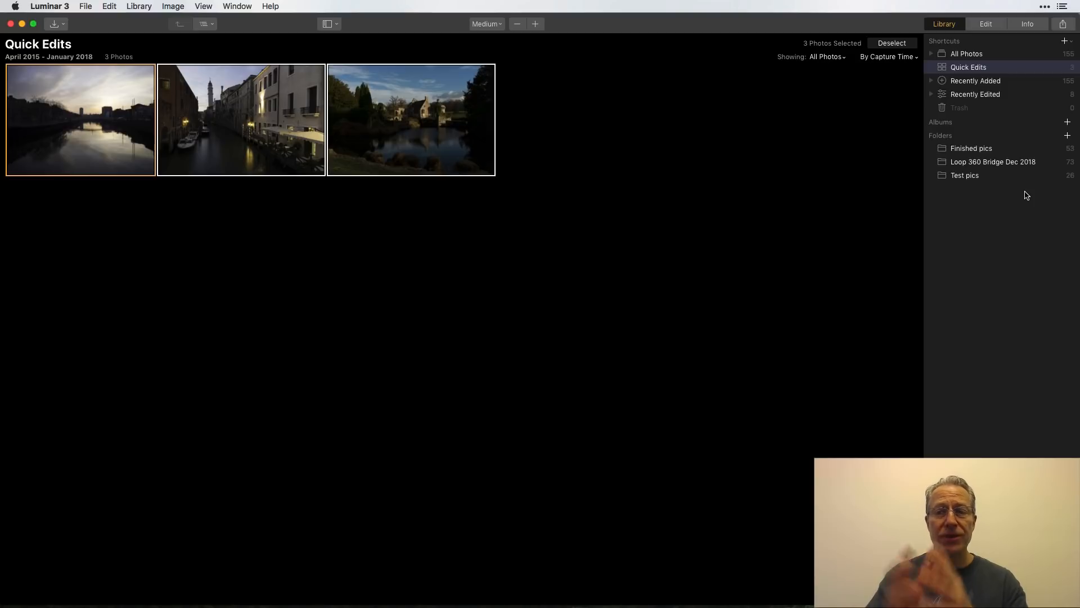
mouse_move(516, 171)
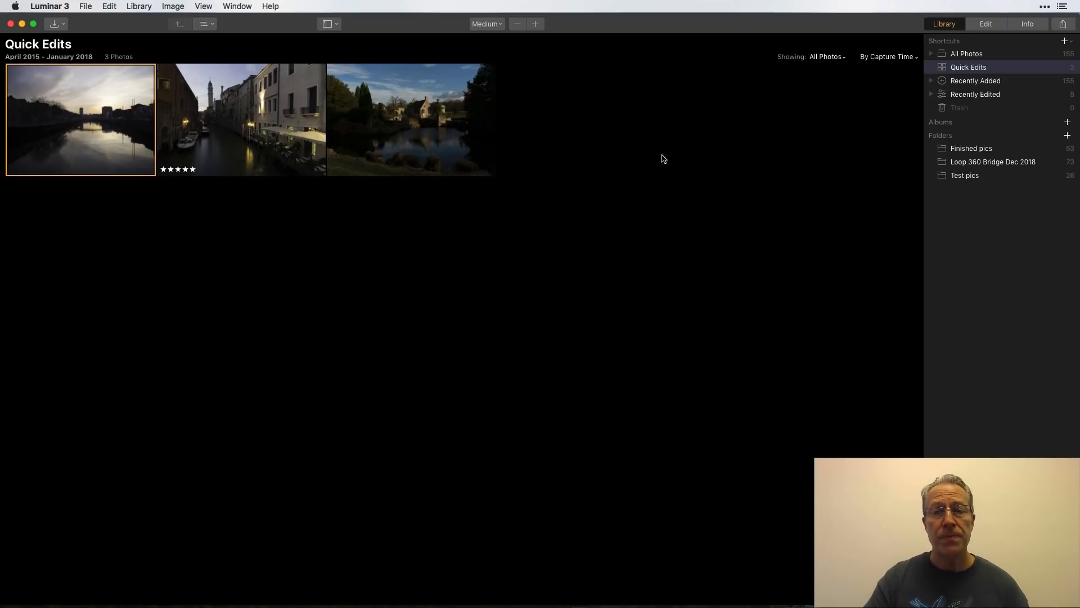
left_click(826, 57)
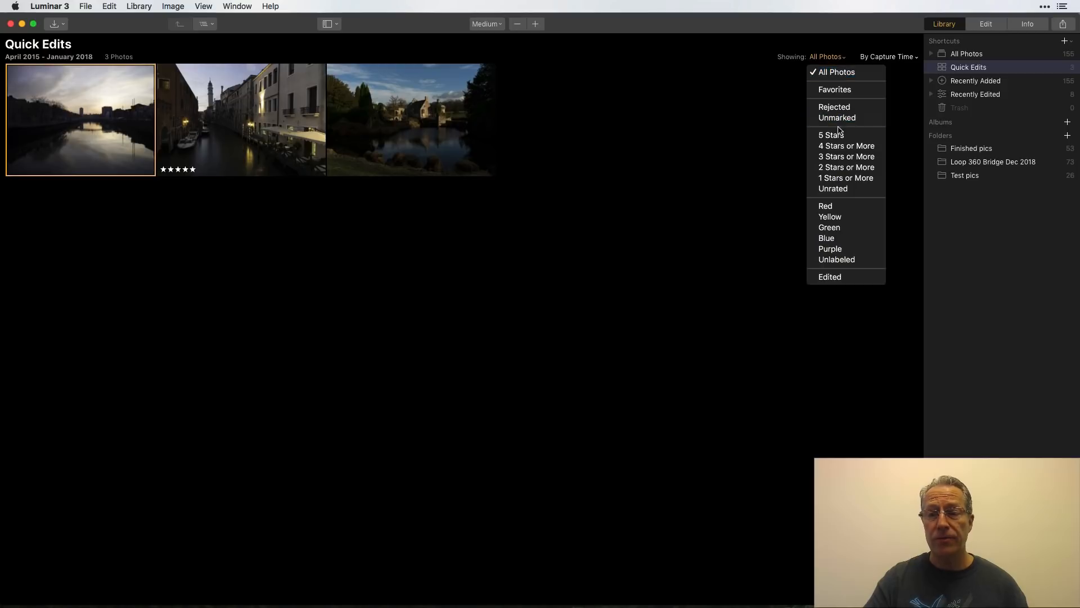
left_click(831, 135)
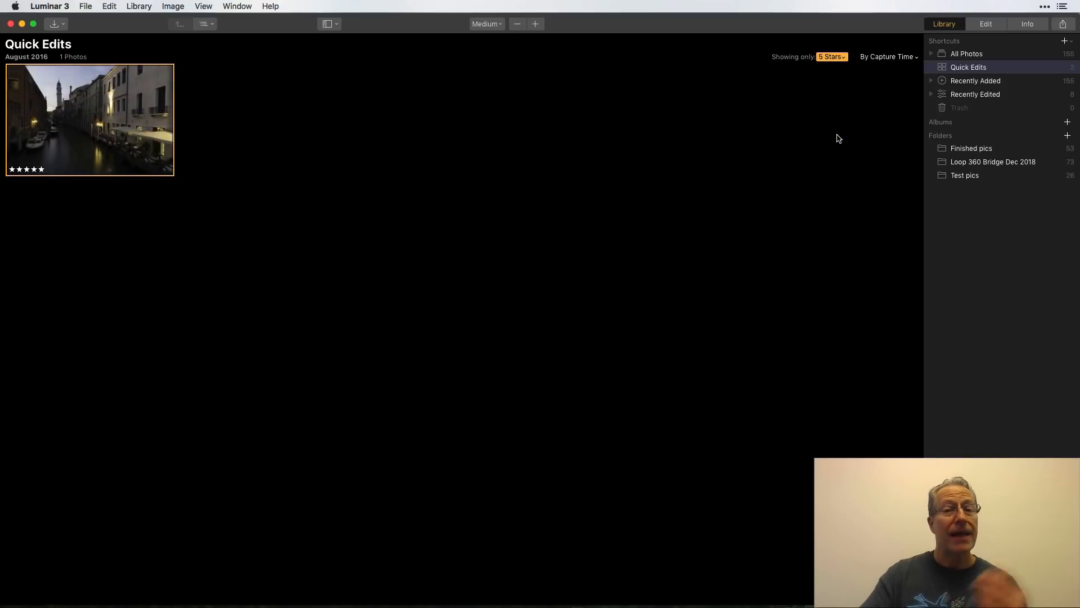
left_click(831, 56)
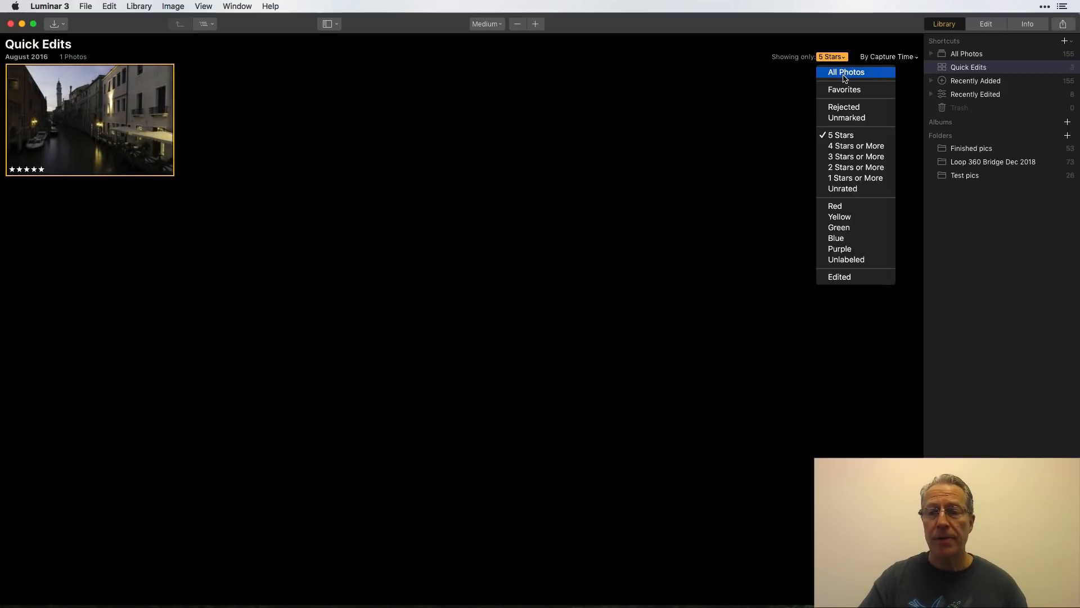
left_click(846, 72)
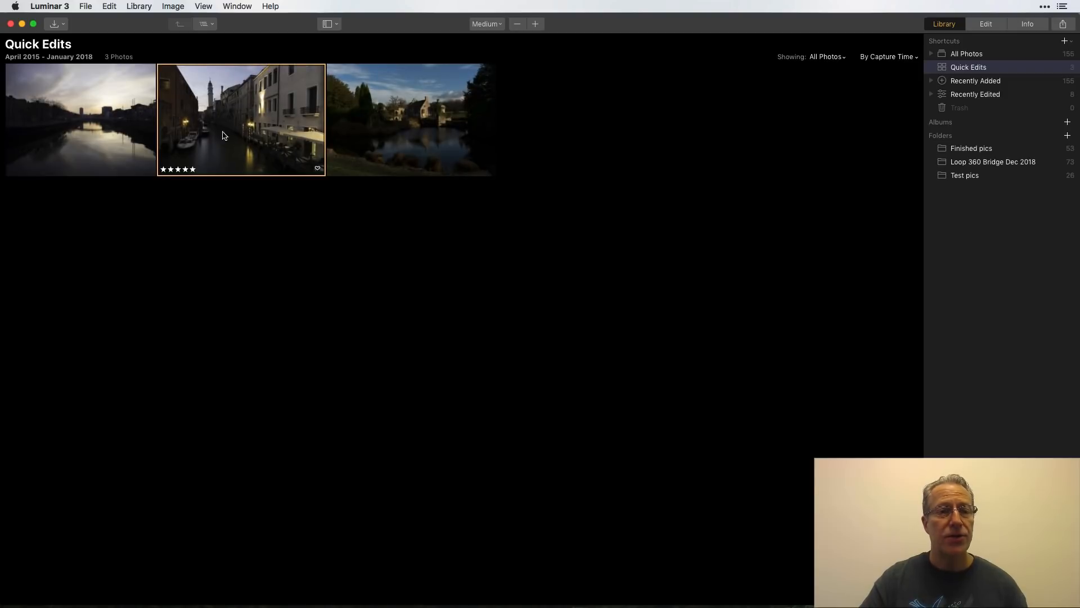
left_click(173, 6)
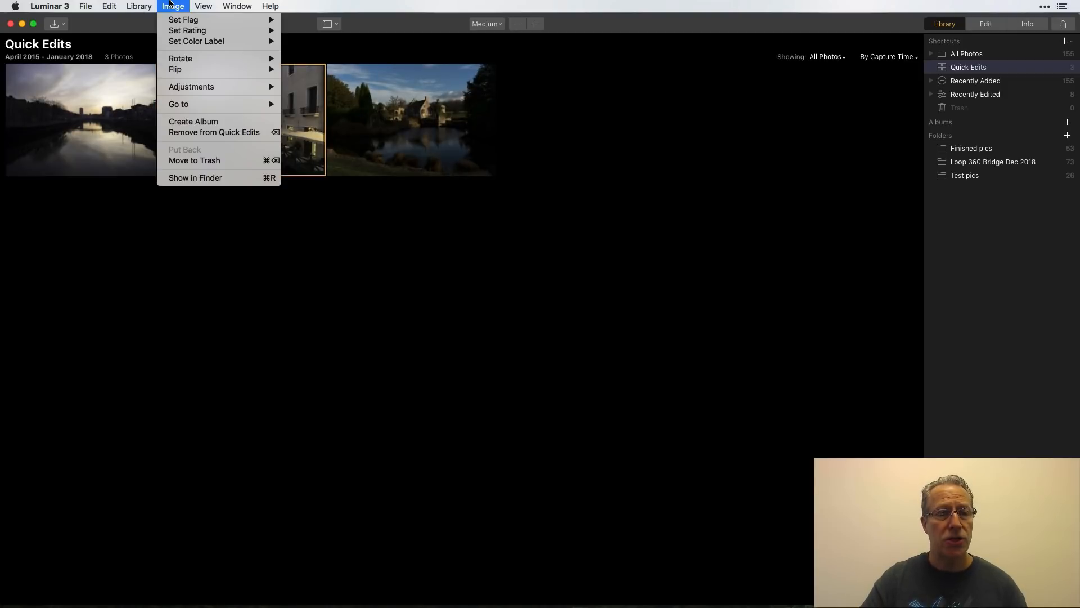
mouse_move(187, 30)
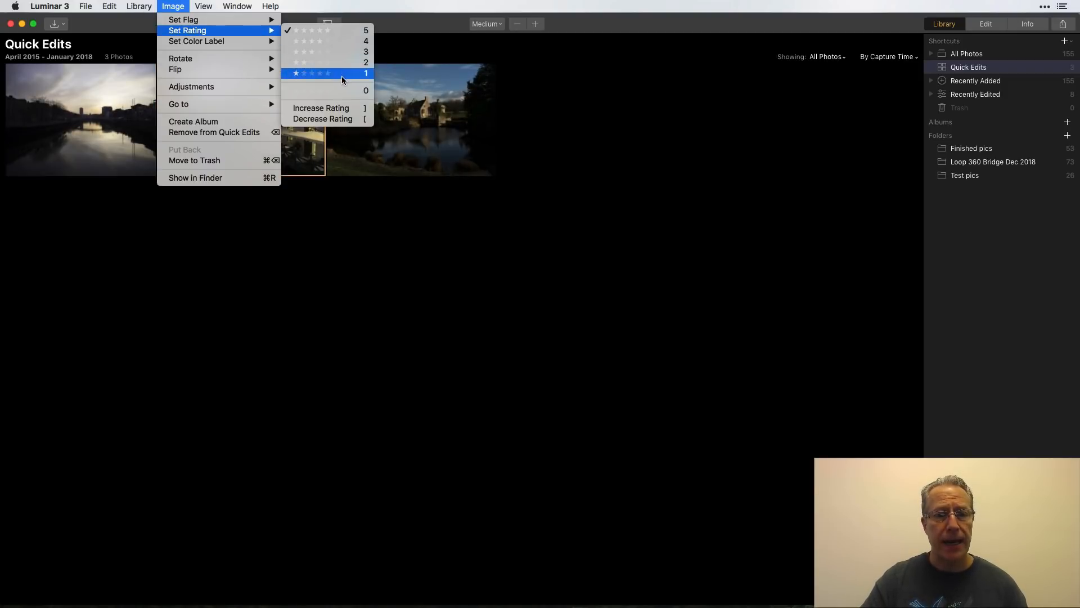
left_click(324, 73)
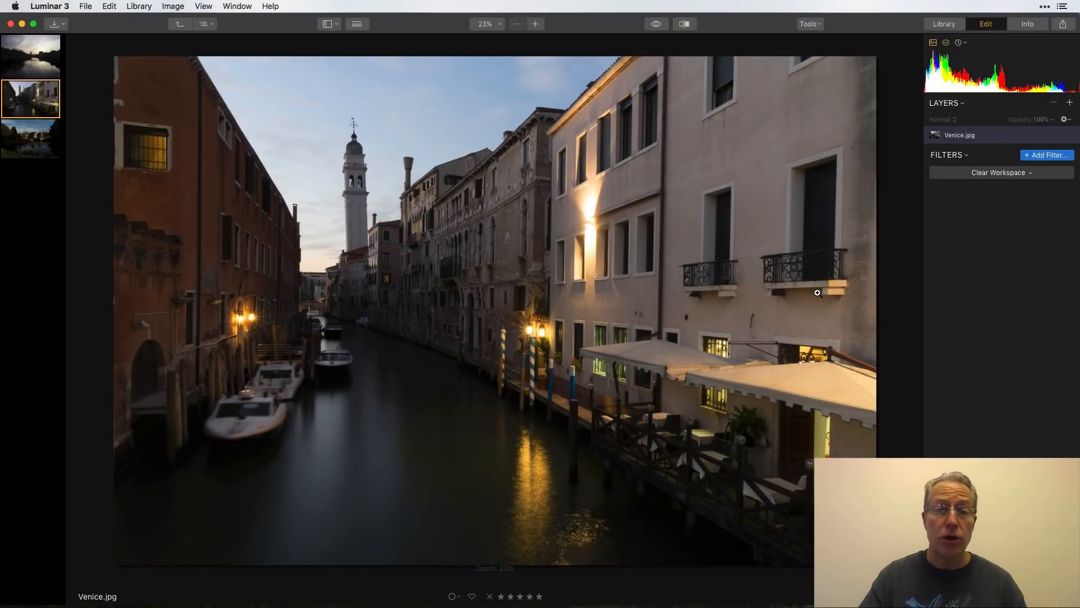
mouse_move(792, 232)
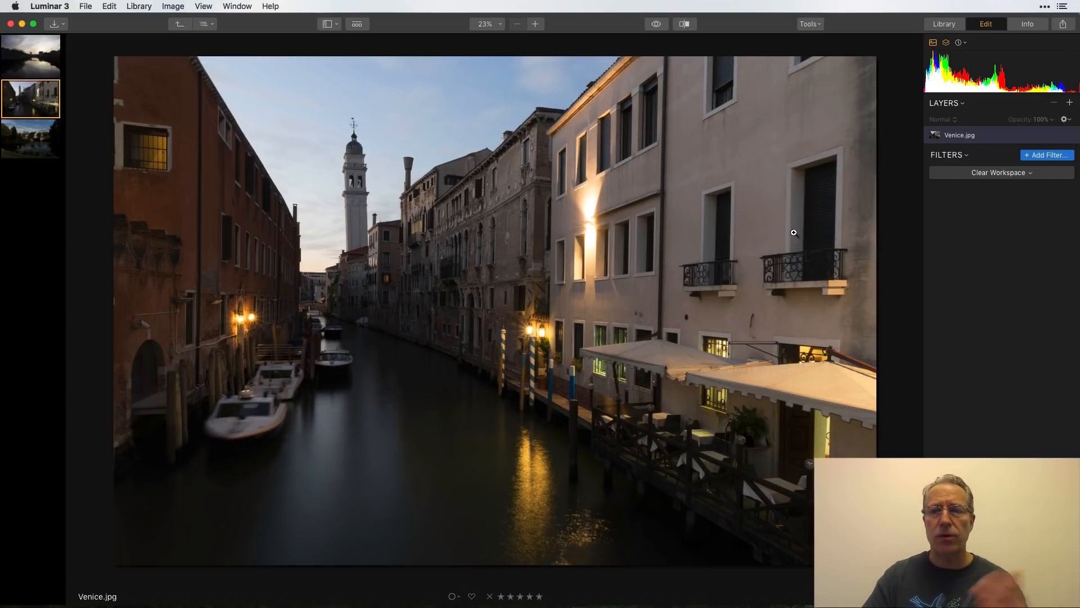
left_click(943, 24)
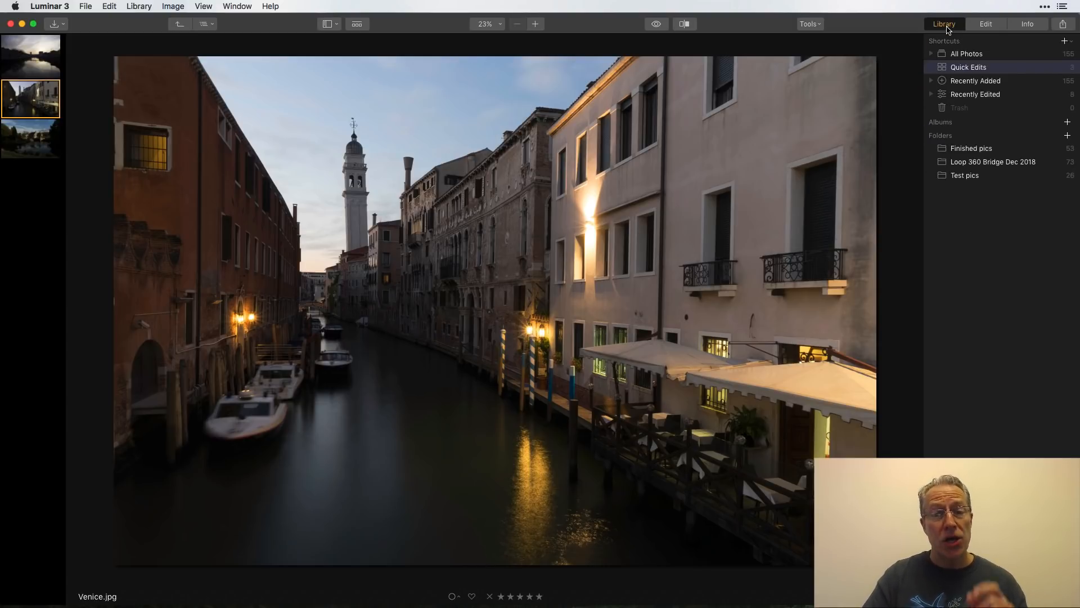
mouse_move(151, 58)
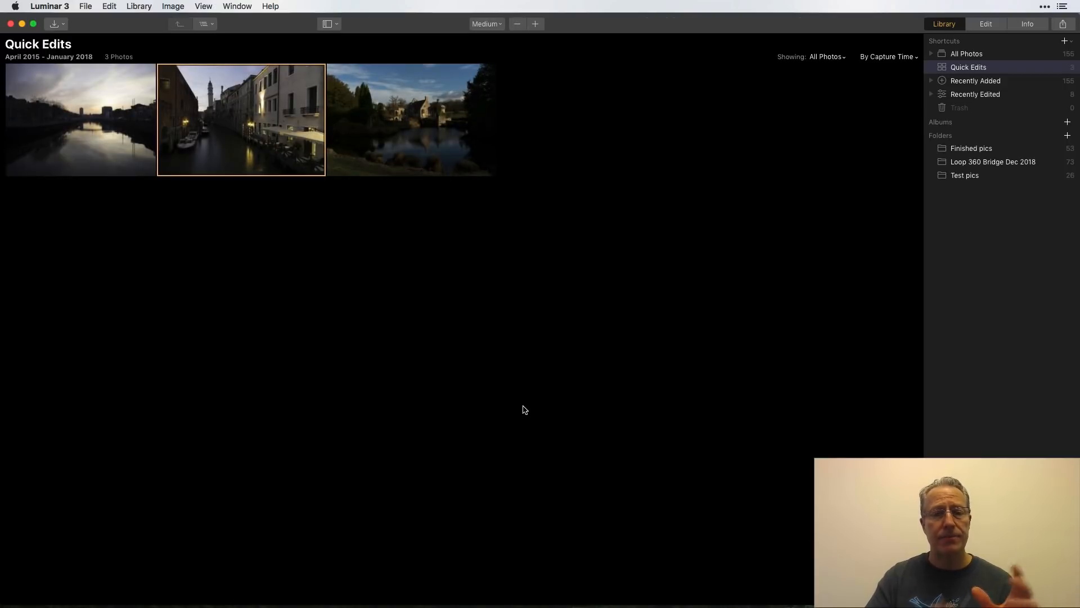
mouse_move(820, 153)
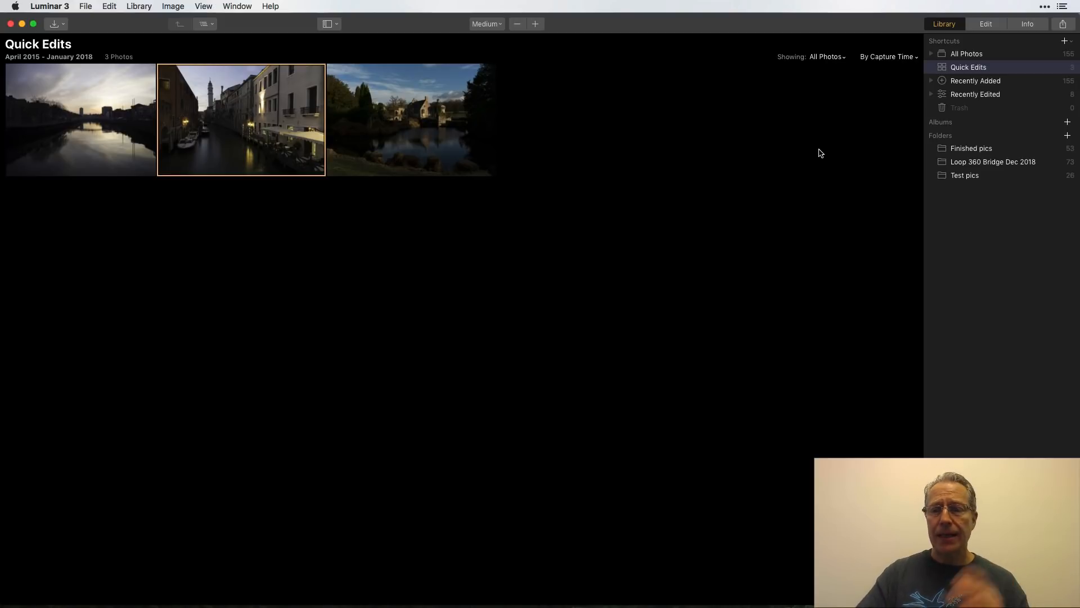
mouse_move(877, 159)
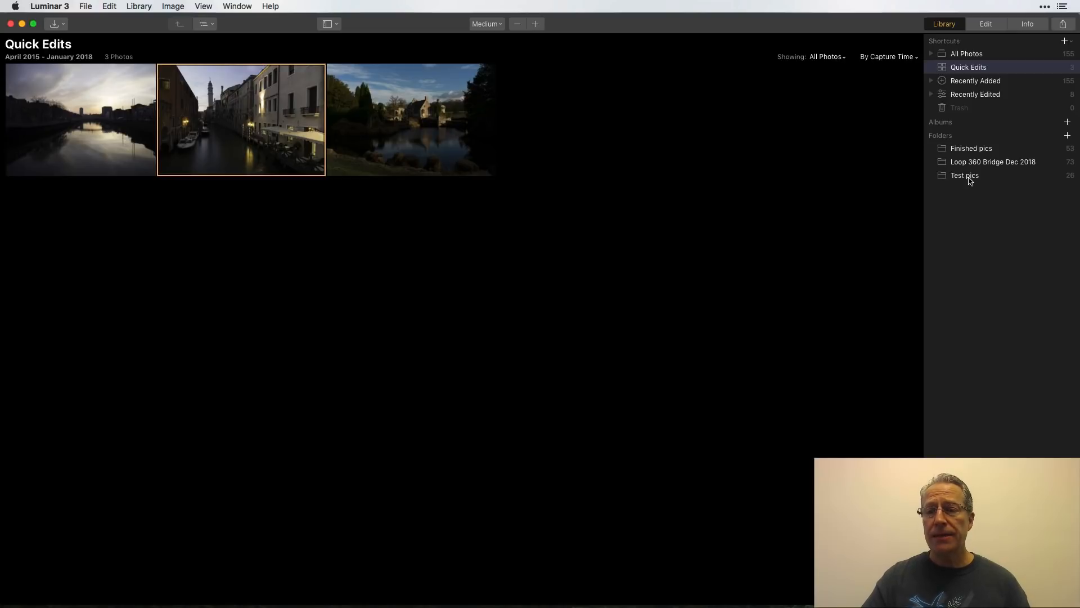
Create a subfolder named Good Stuff inside Test pics.
left_click(965, 175)
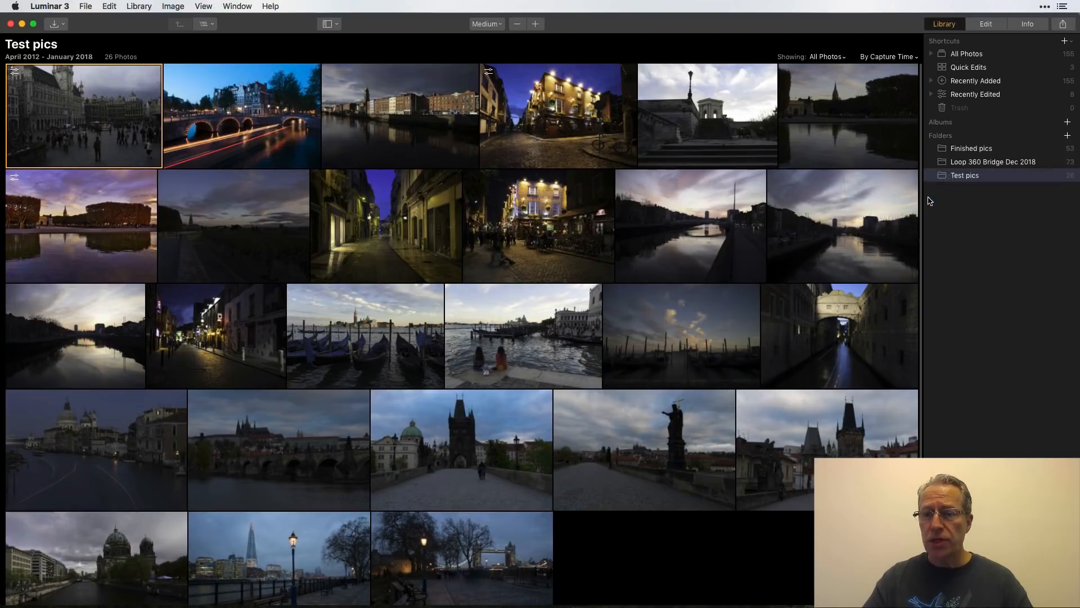
left_click(1066, 135)
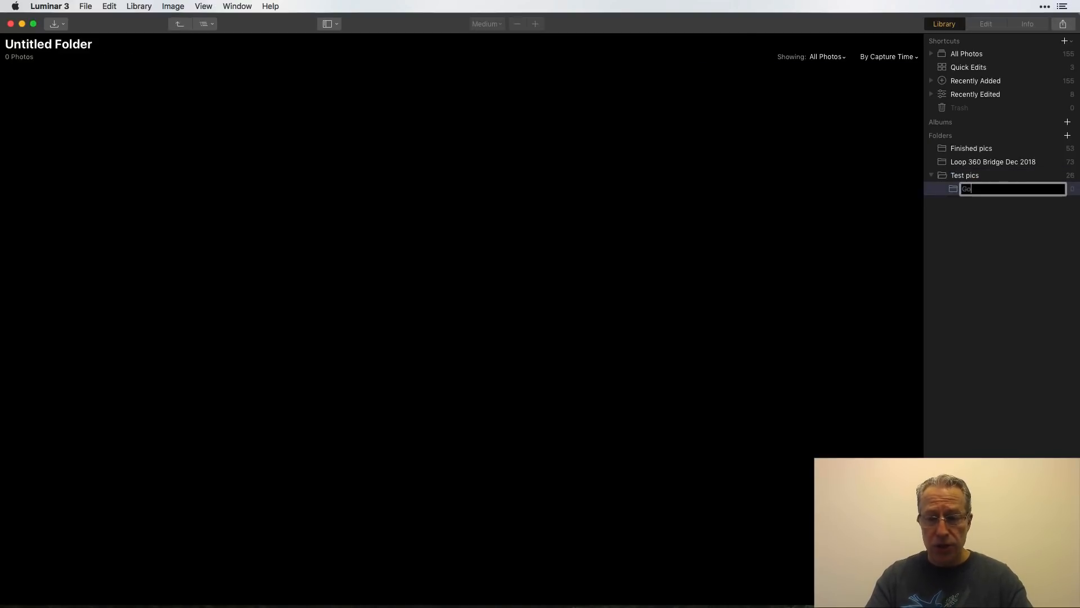
type("Good Stuff")
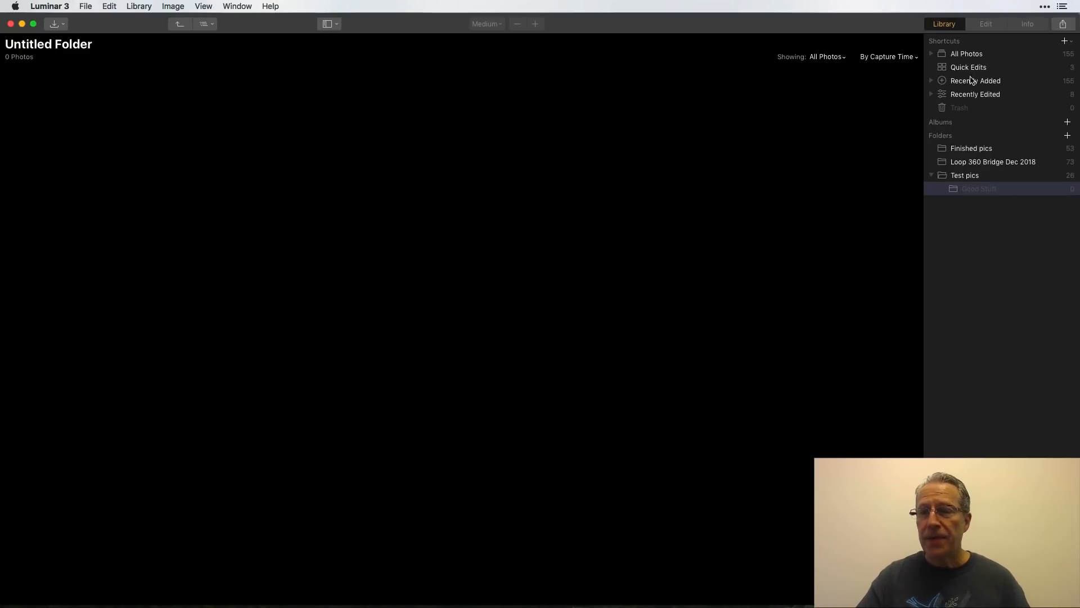
Move the three Quick Edits photos into Good Stuff and check Test pics.
left_click(967, 67)
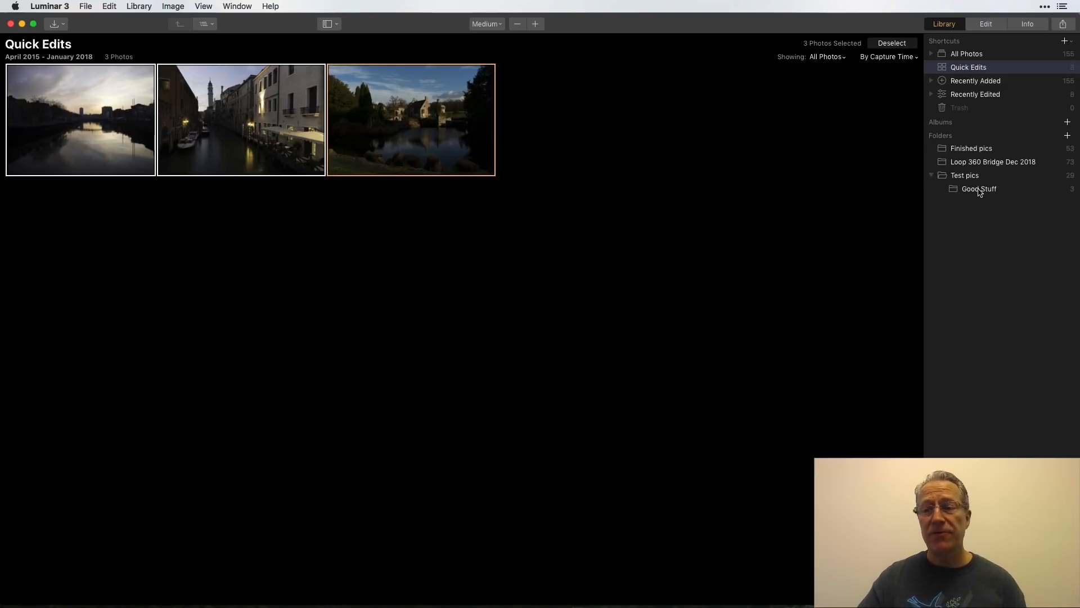
left_click(979, 189)
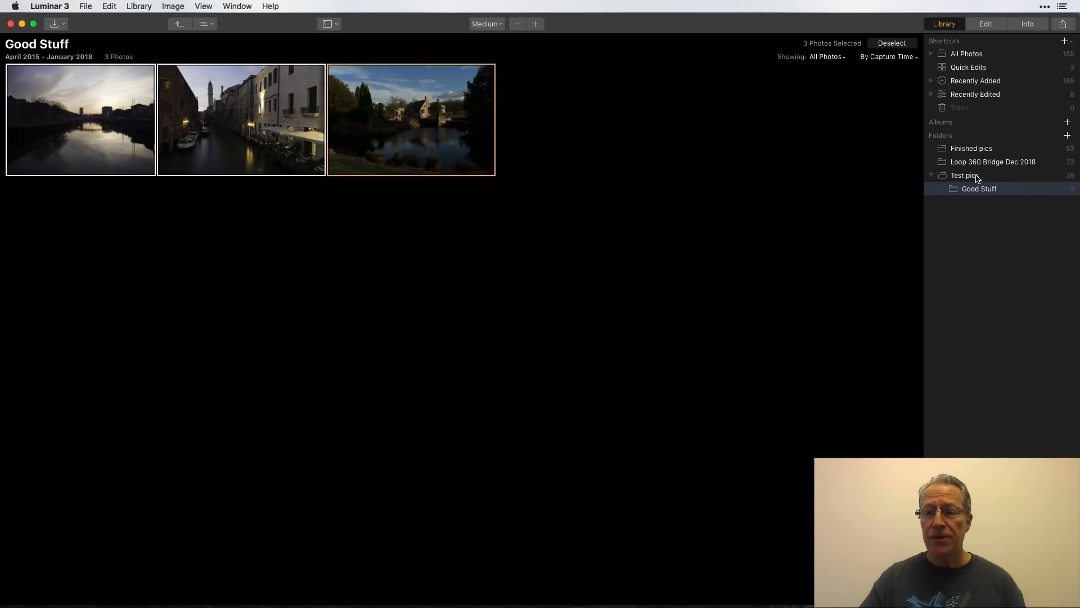
left_click(964, 175)
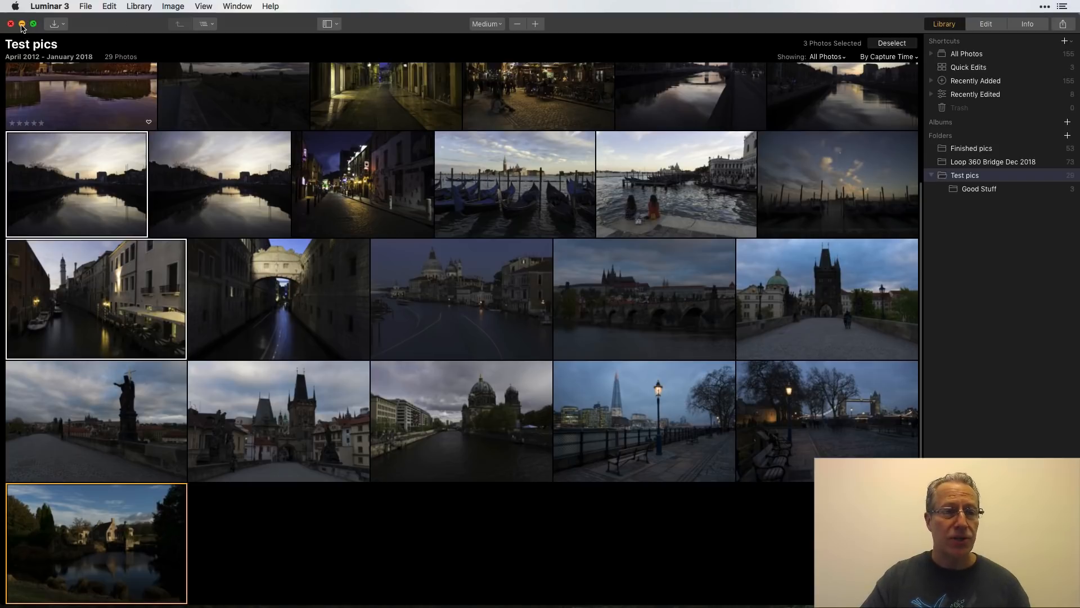
In Finder, open Test pics > Good Stuff and preview Venice.jpg among the three photos.
left_click(10, 23)
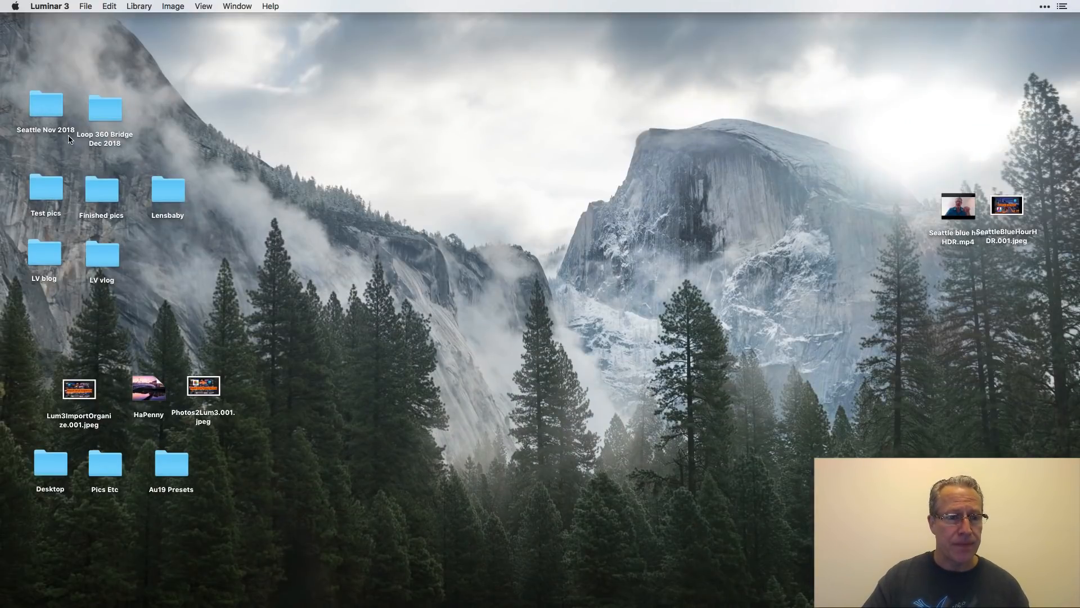
double_click(45, 190)
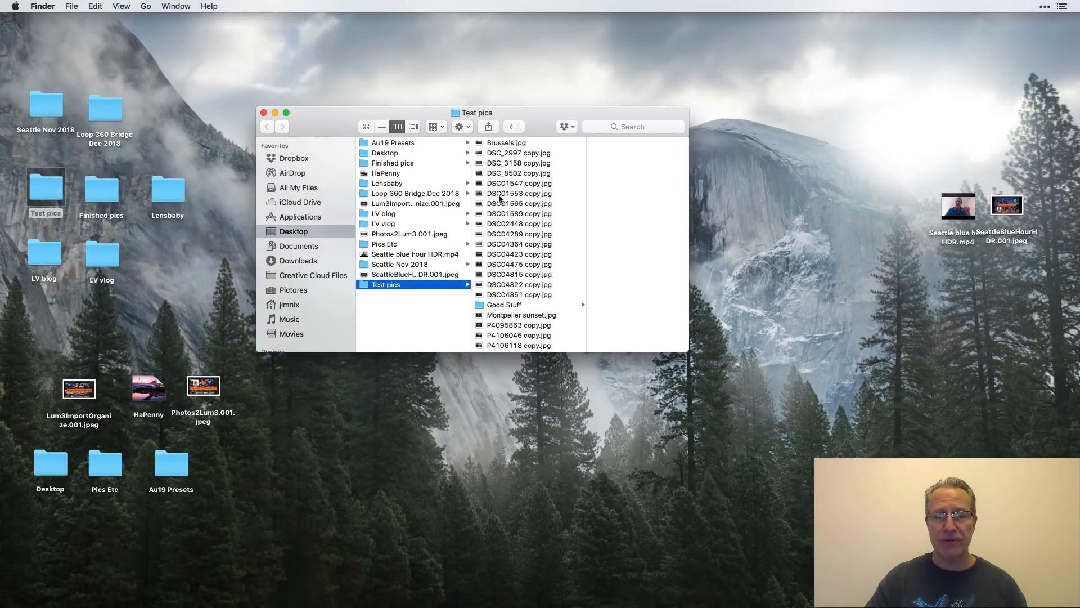
left_click(504, 305)
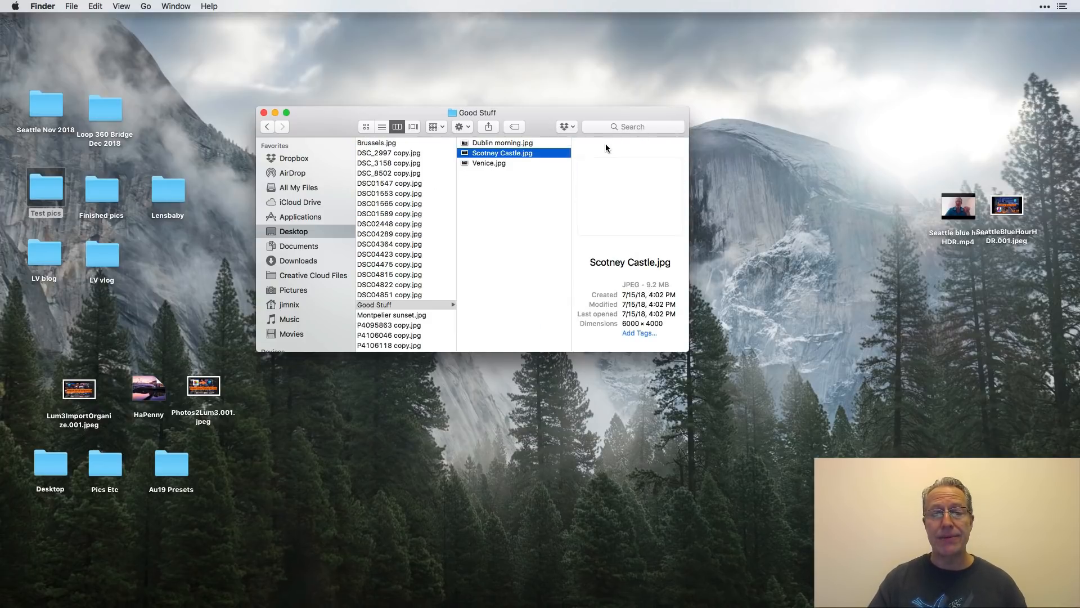
left_click(489, 164)
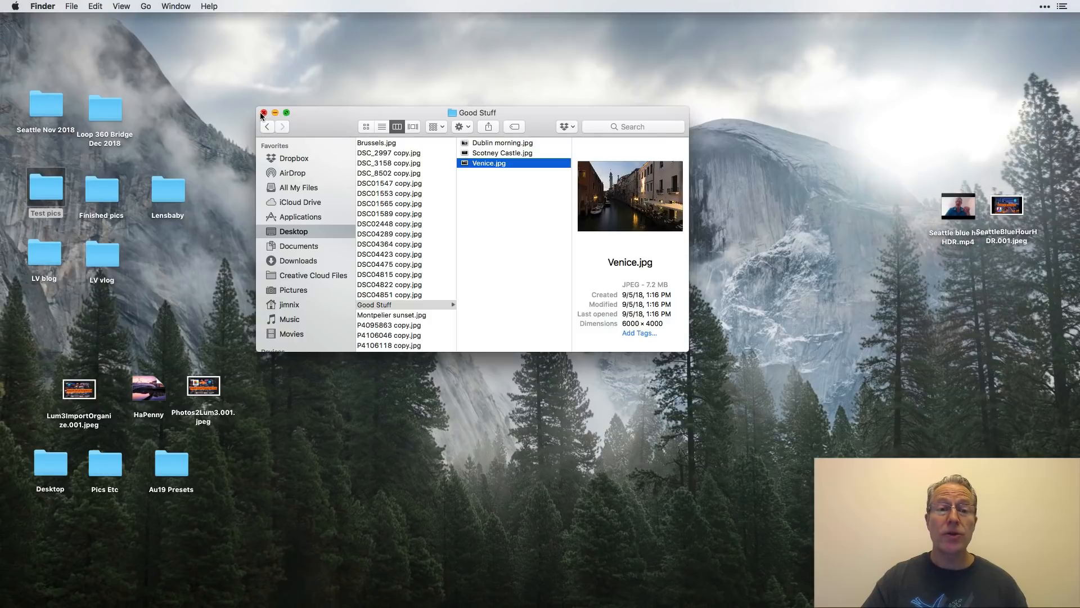